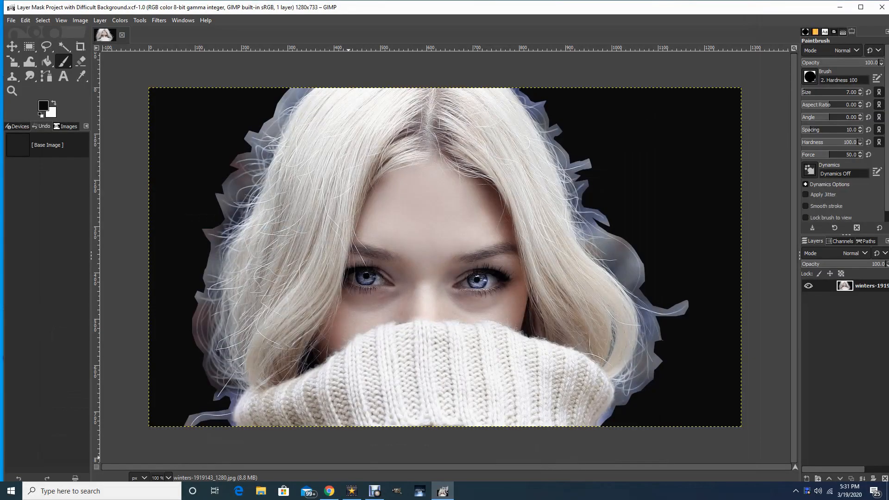
pyautogui.moveTo(341, 105)
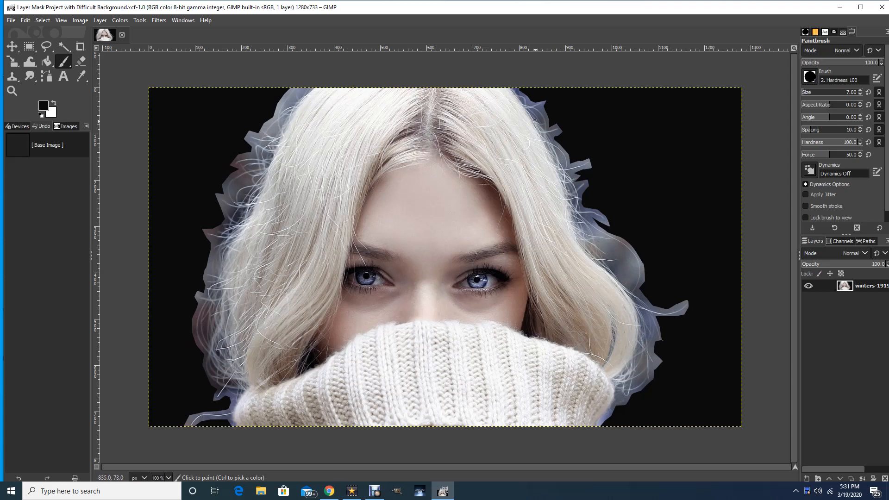
pyautogui.moveTo(275, 146)
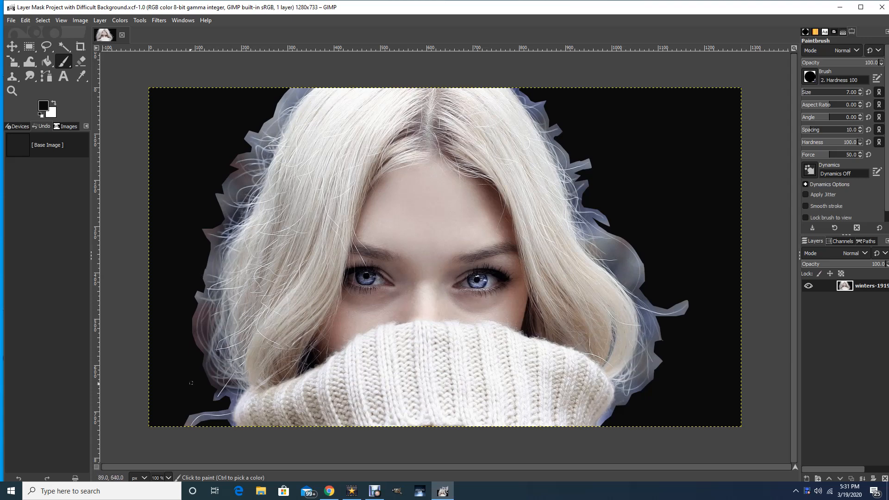
pyautogui.moveTo(184, 408)
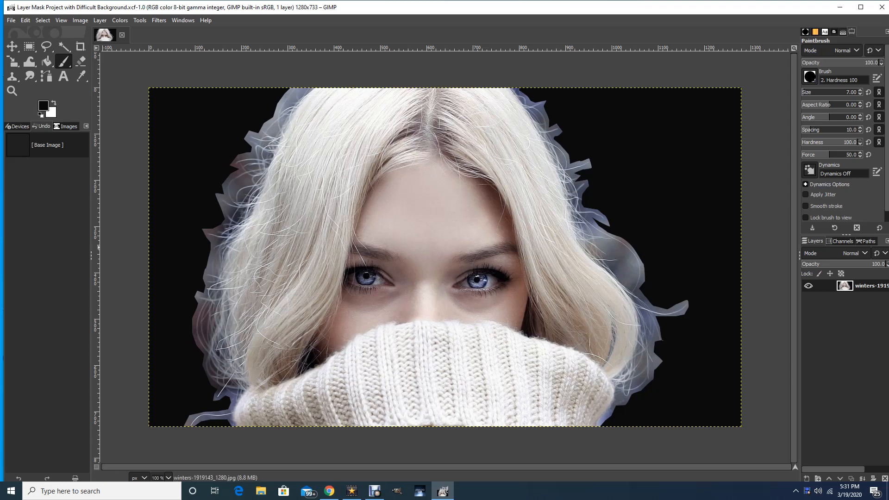
# - Zoom to 400% on the lower-left hair strands beside the sweater
pyautogui.click(11, 91)
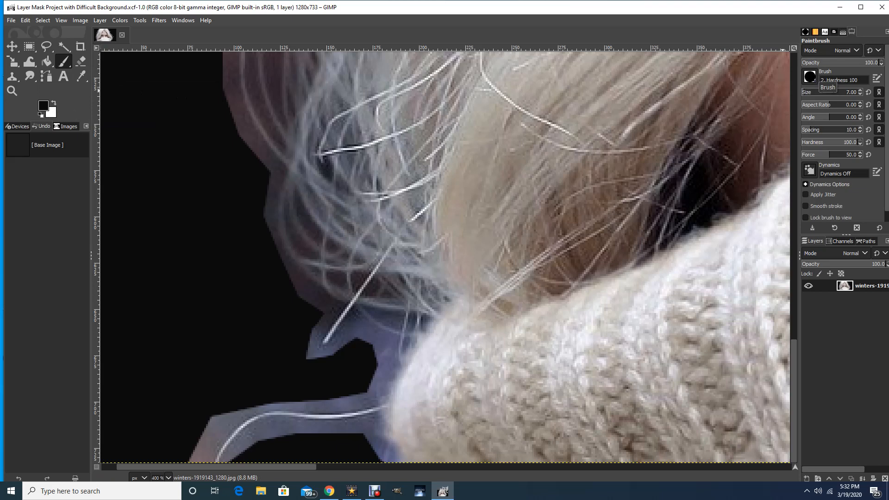
pyautogui.click(809, 77)
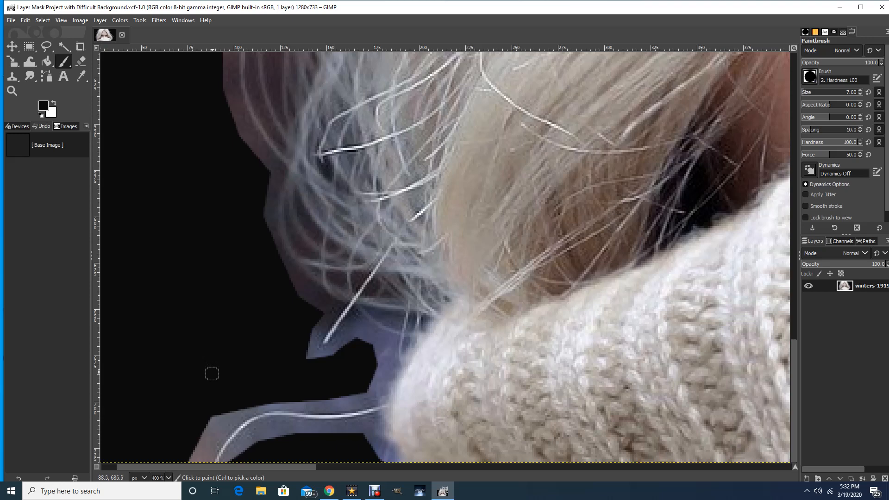
pyautogui.moveTo(225, 401)
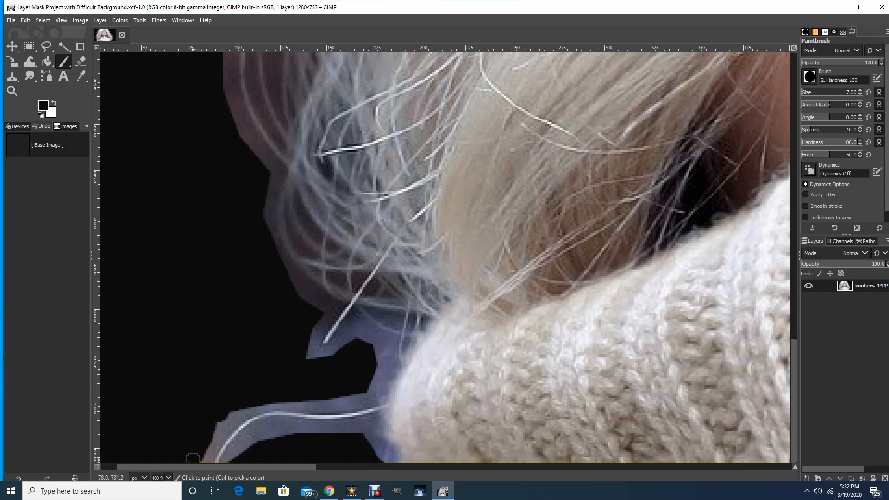
# - Paint black over the blue fringe along the lower strands and sweater edge
pyautogui.click(196, 454)
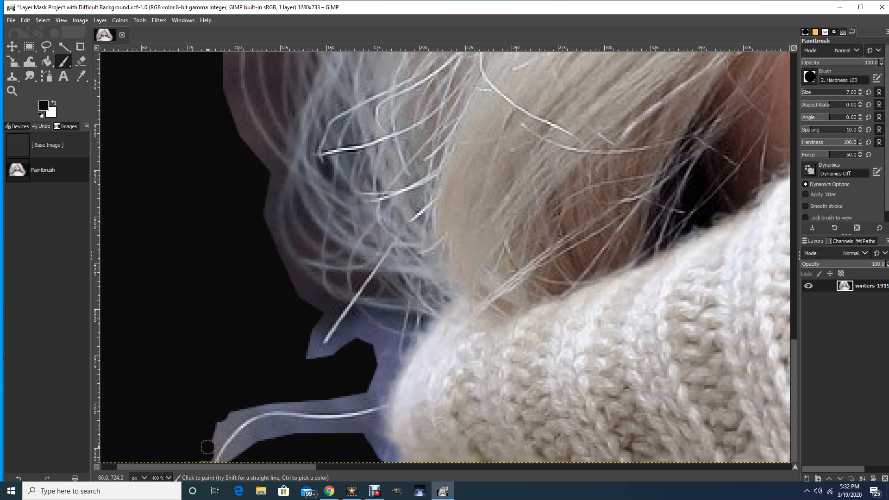
pyautogui.moveTo(233, 420)
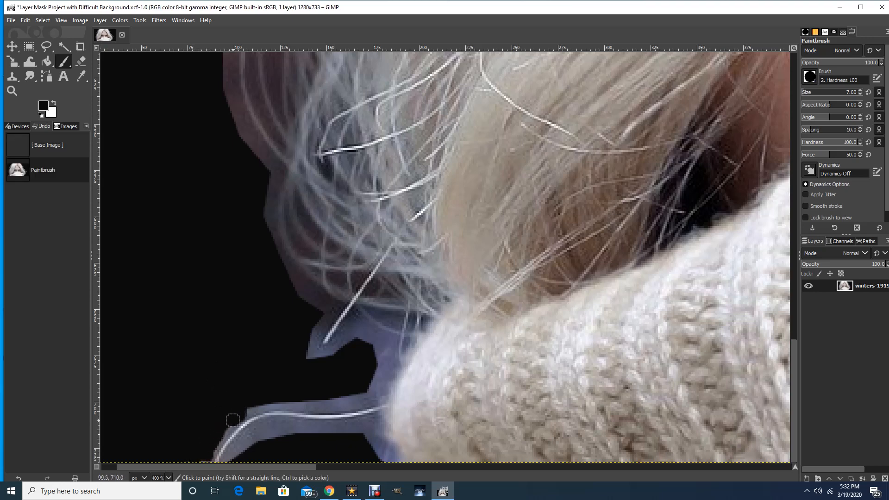
pyautogui.moveTo(220, 434)
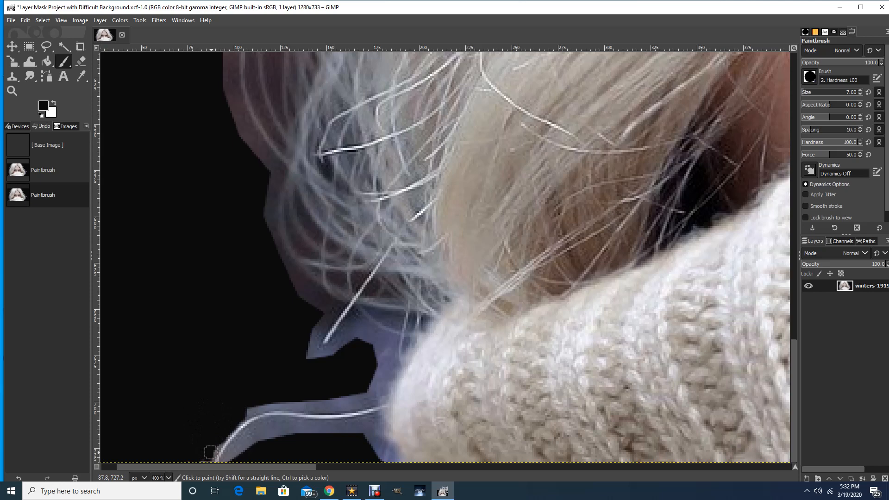
pyautogui.moveTo(209, 448)
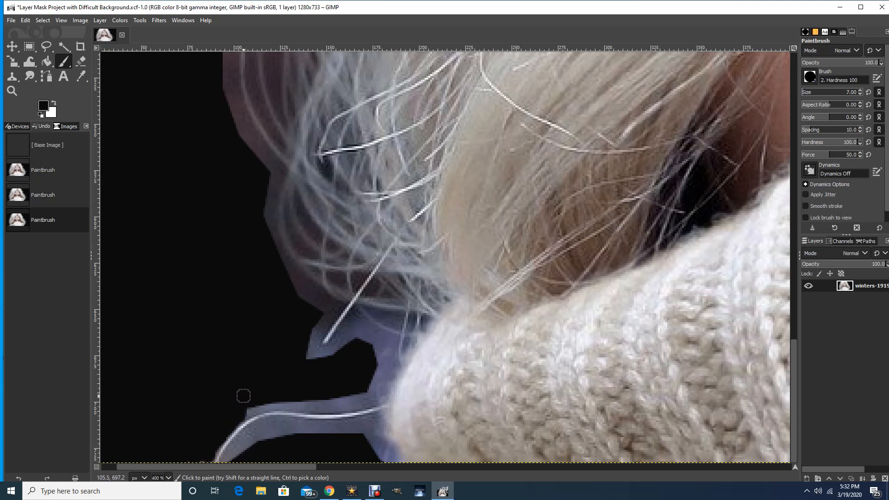
pyautogui.click(267, 408)
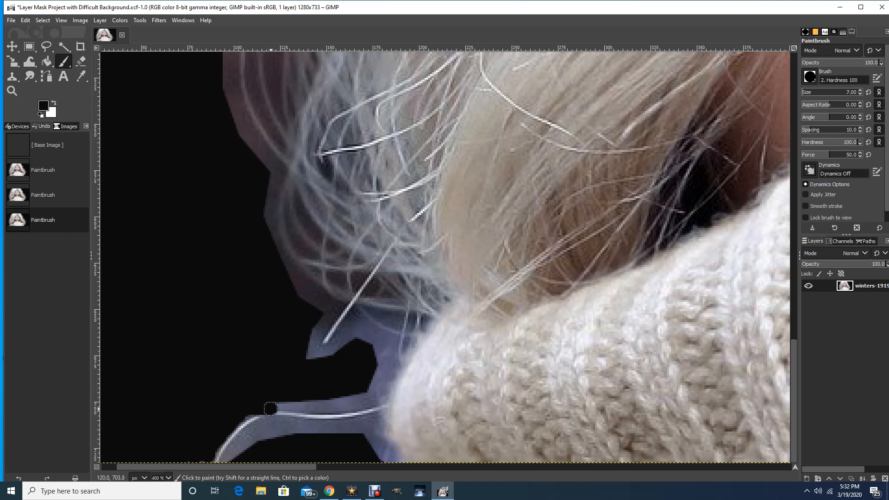
pyautogui.moveTo(269, 408); pyautogui.dragTo(315, 417)
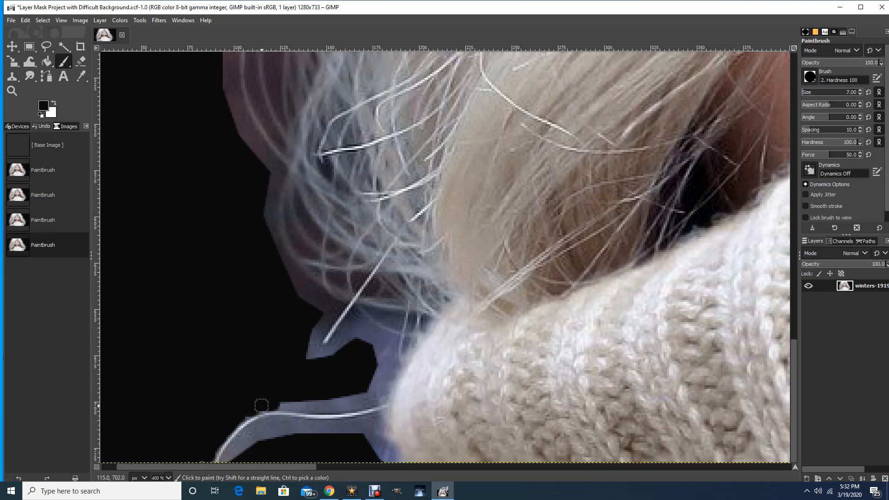
pyautogui.click(244, 409)
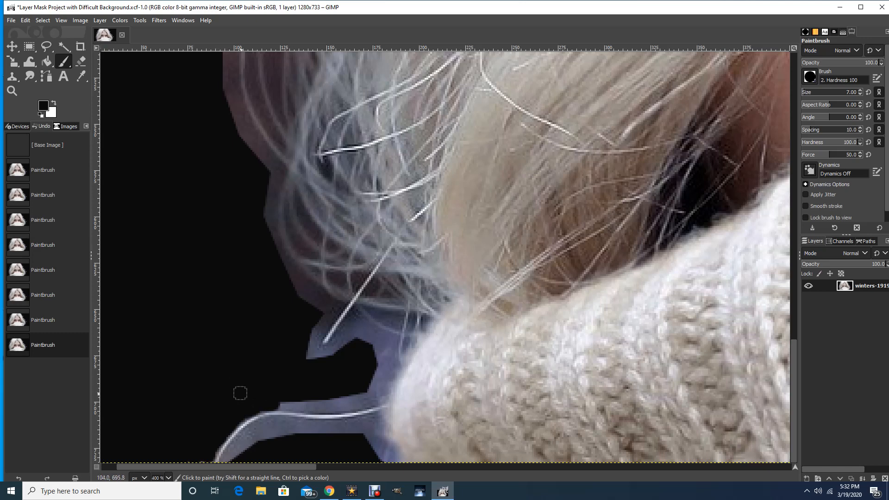
pyautogui.moveTo(309, 399)
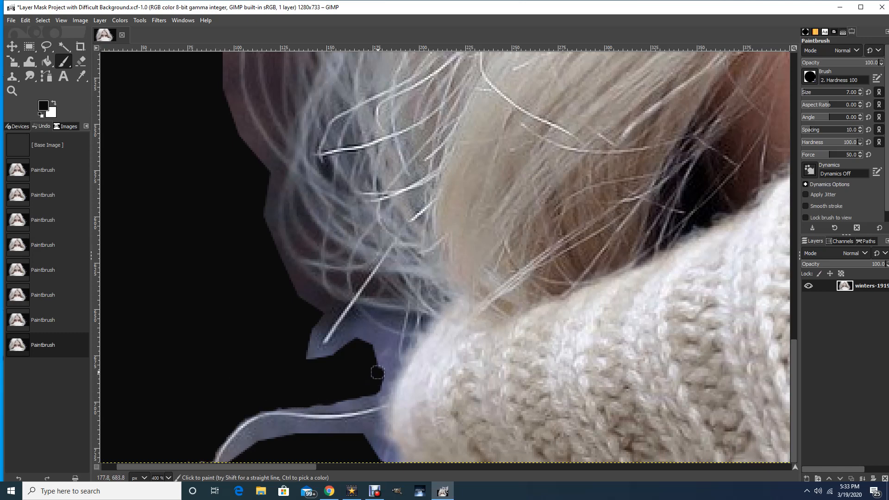
pyautogui.moveTo(377, 372); pyautogui.dragTo(339, 350)
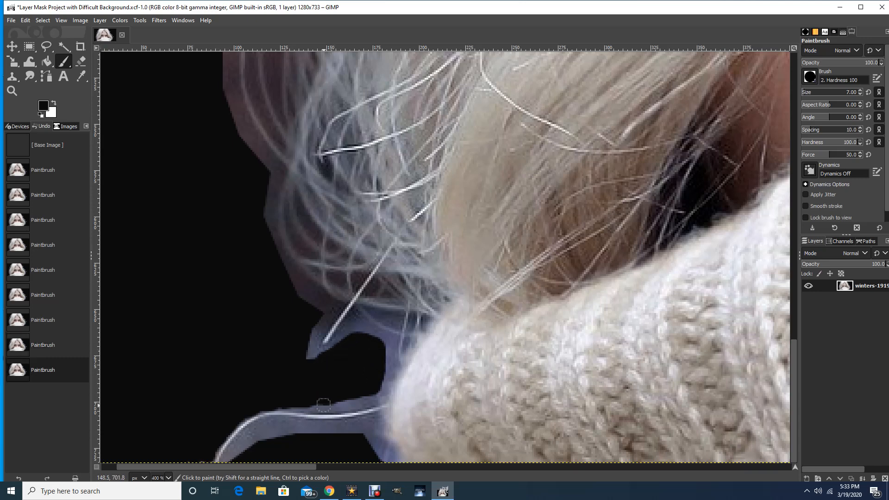
pyautogui.click(320, 404)
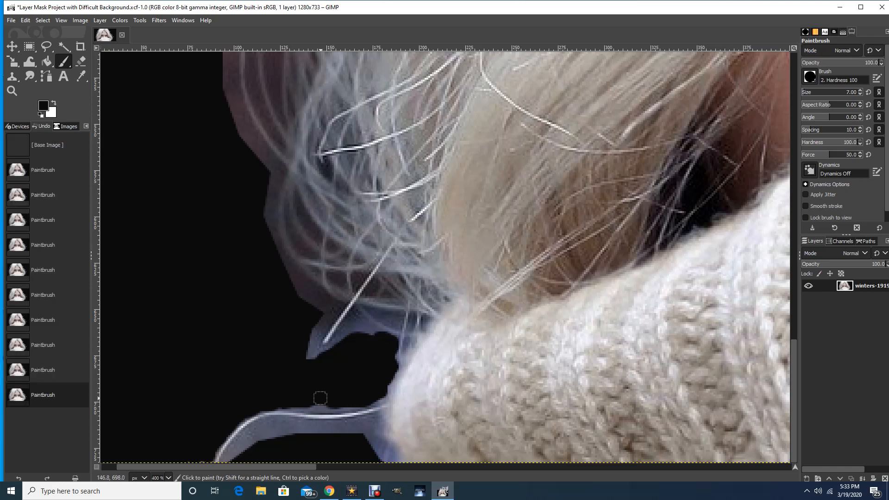
pyautogui.moveTo(314, 402)
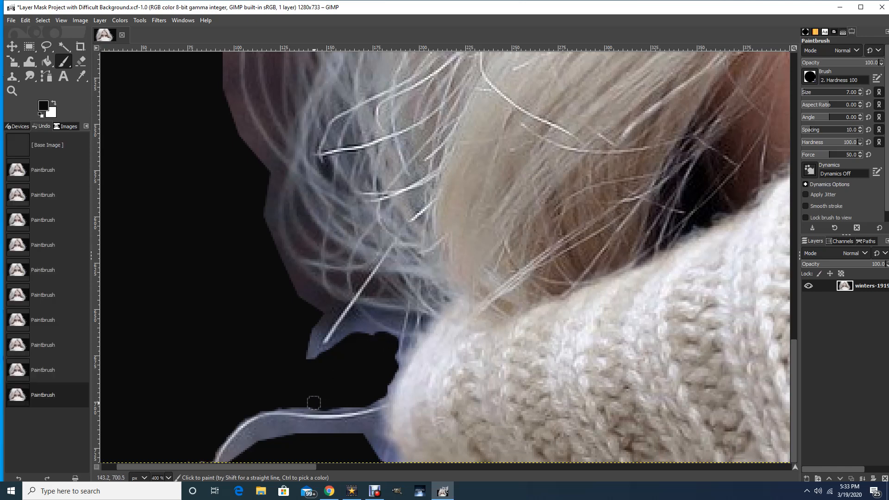
# - Brush black over the fringe above and along the curved lower strand
pyautogui.click(284, 401)
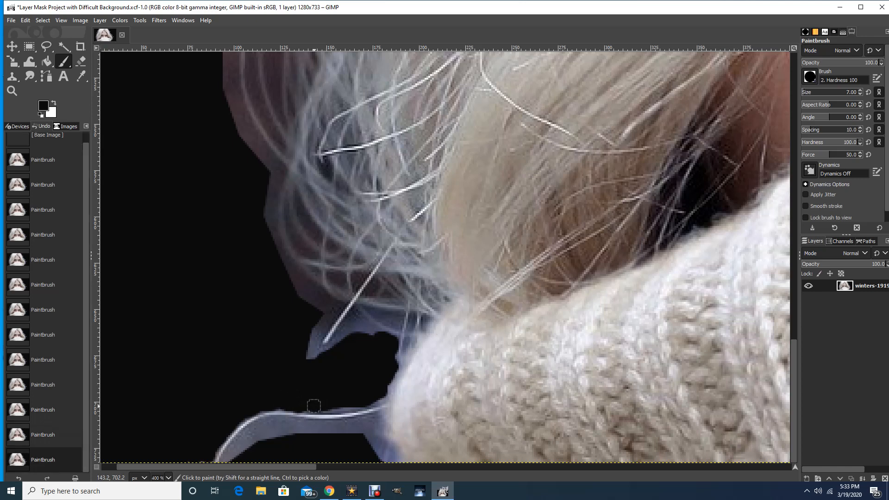
pyautogui.moveTo(327, 406)
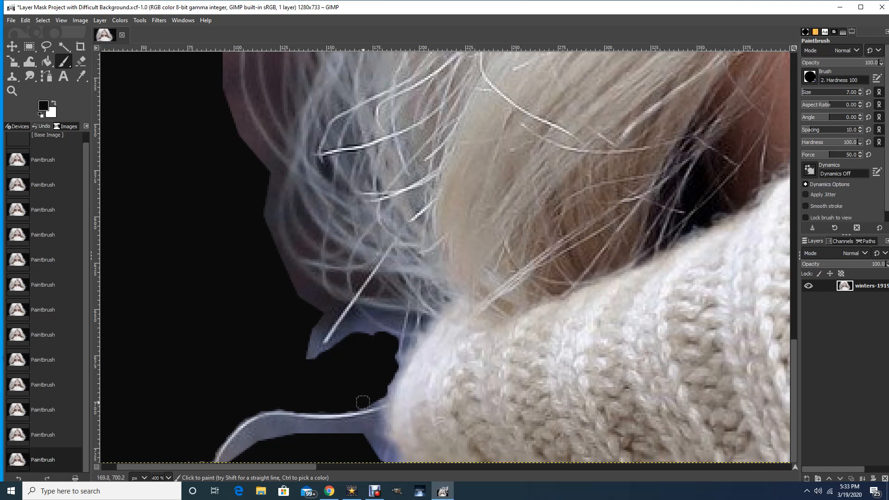
pyautogui.moveTo(372, 397)
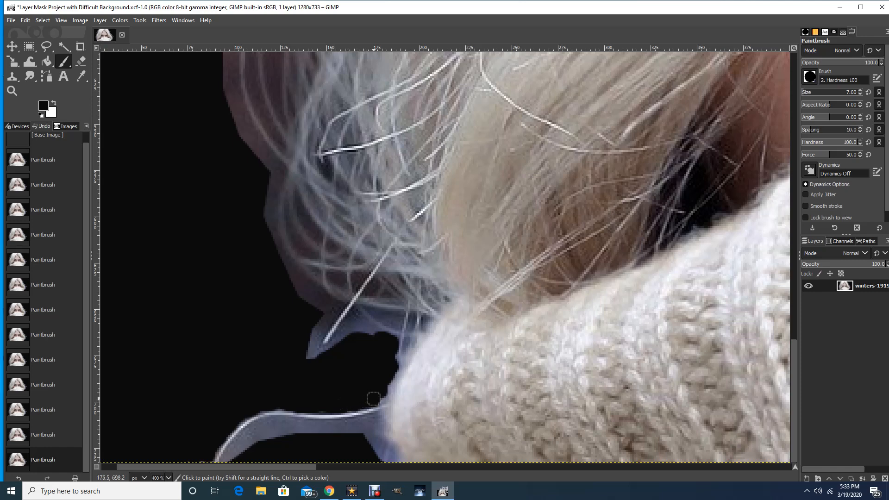
pyautogui.moveTo(286, 444)
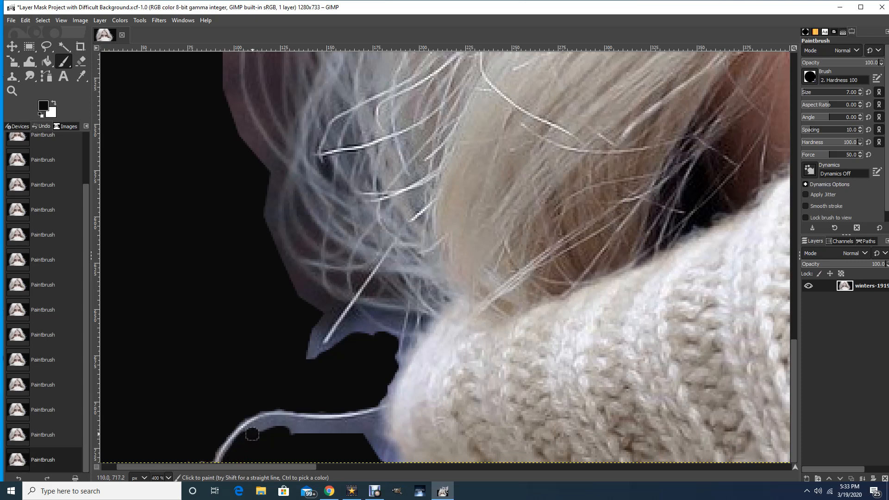
pyautogui.moveTo(262, 428)
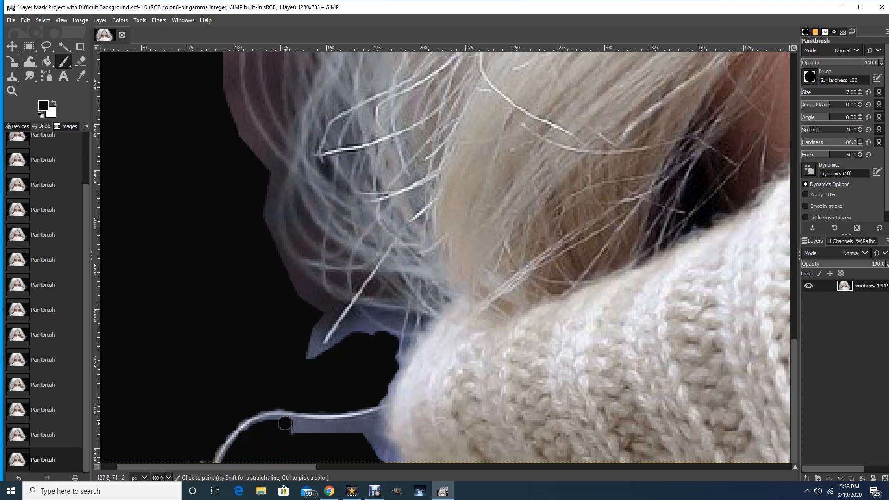
pyautogui.moveTo(270, 424)
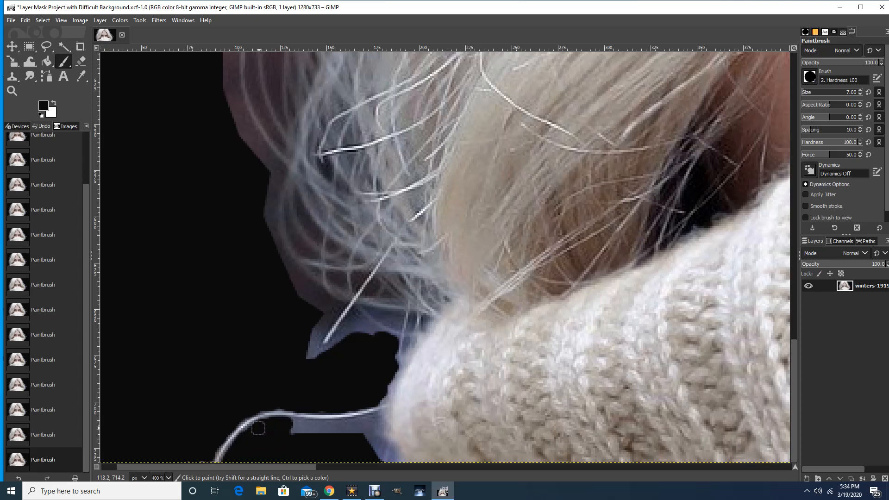
pyautogui.moveTo(302, 432)
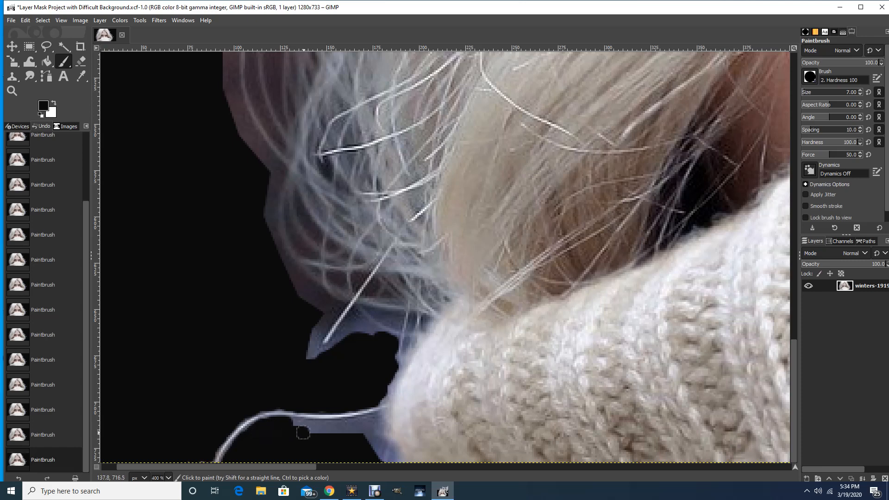
pyautogui.moveTo(303, 432); pyautogui.dragTo(358, 435)
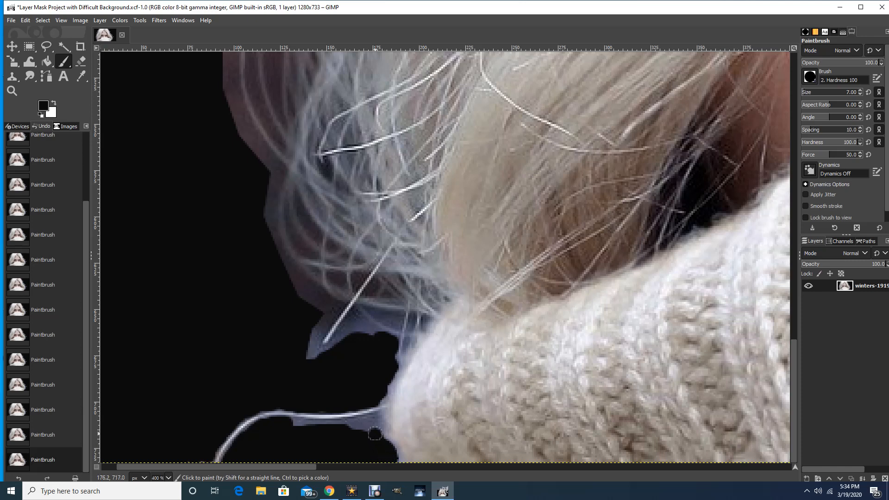
pyautogui.moveTo(374, 422)
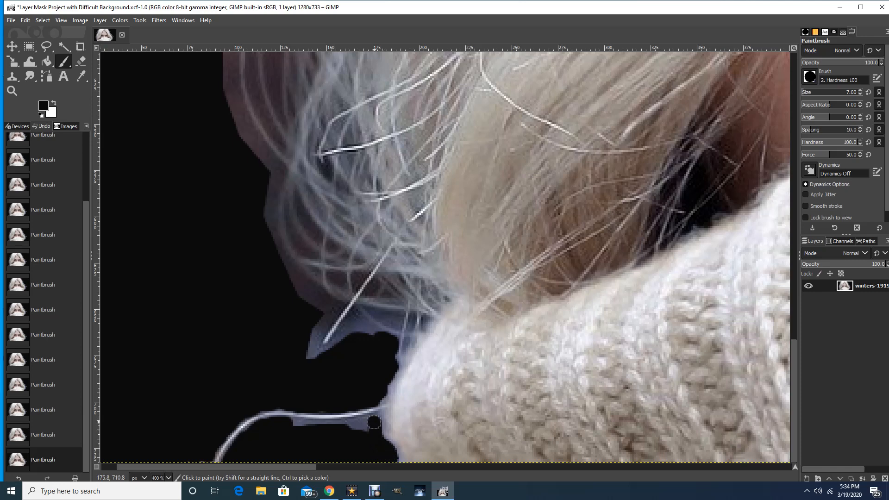
pyautogui.moveTo(360, 426)
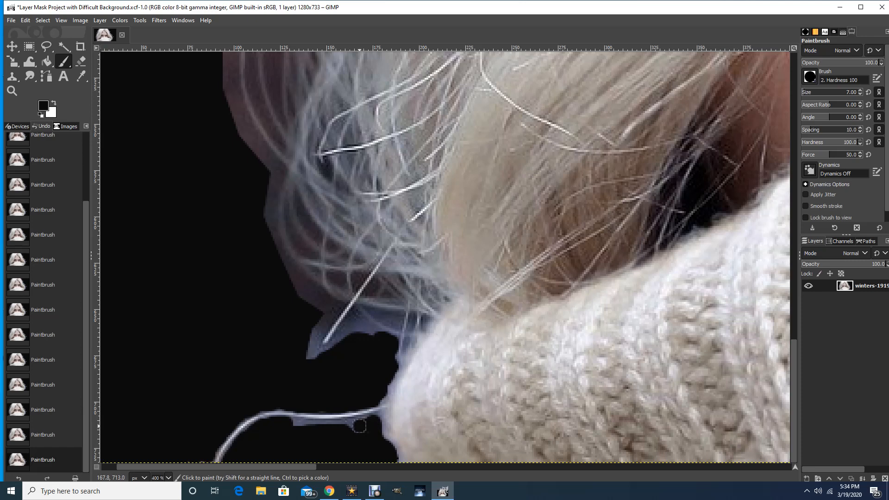
pyautogui.moveTo(296, 425)
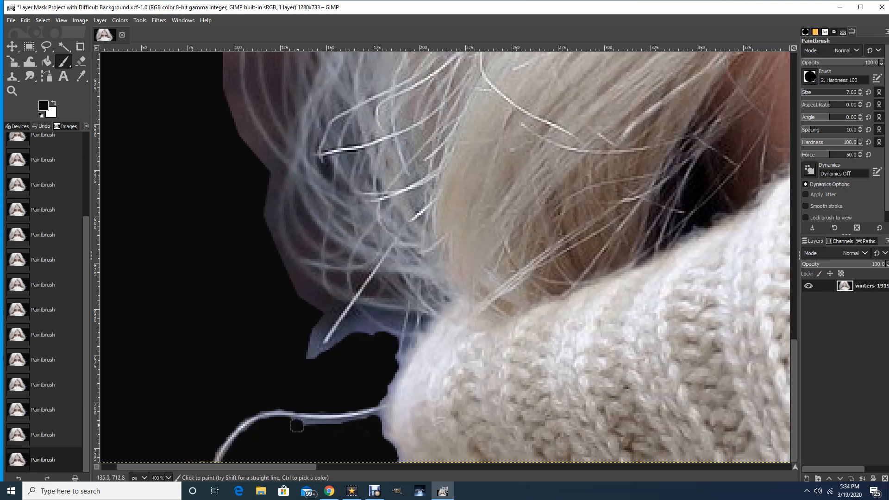
pyautogui.moveTo(339, 428)
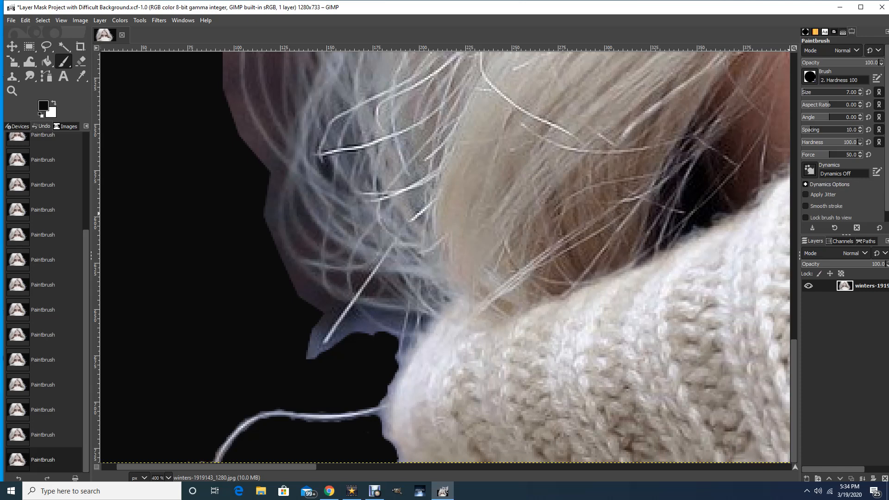
pyautogui.moveTo(393, 343)
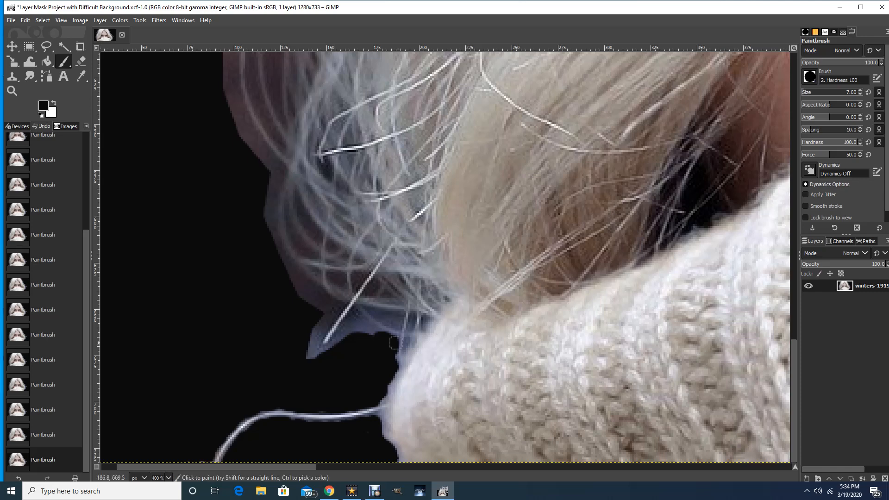
pyautogui.moveTo(323, 379)
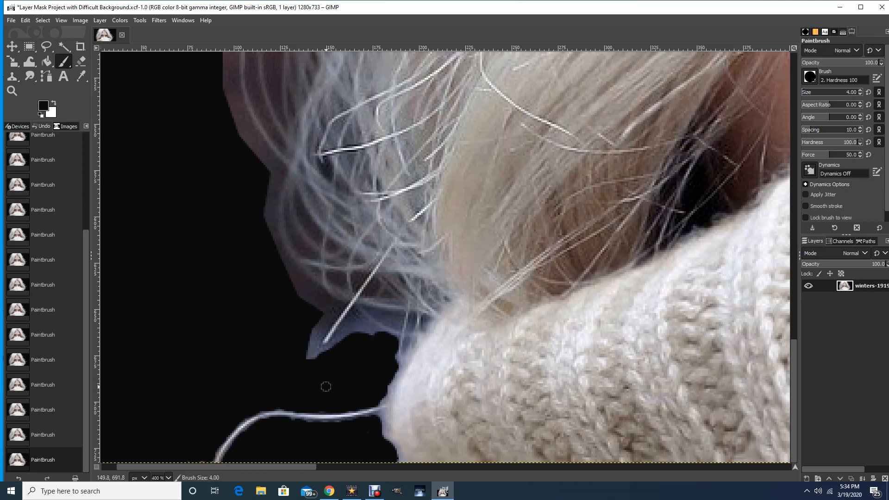
pyautogui.moveTo(374, 422)
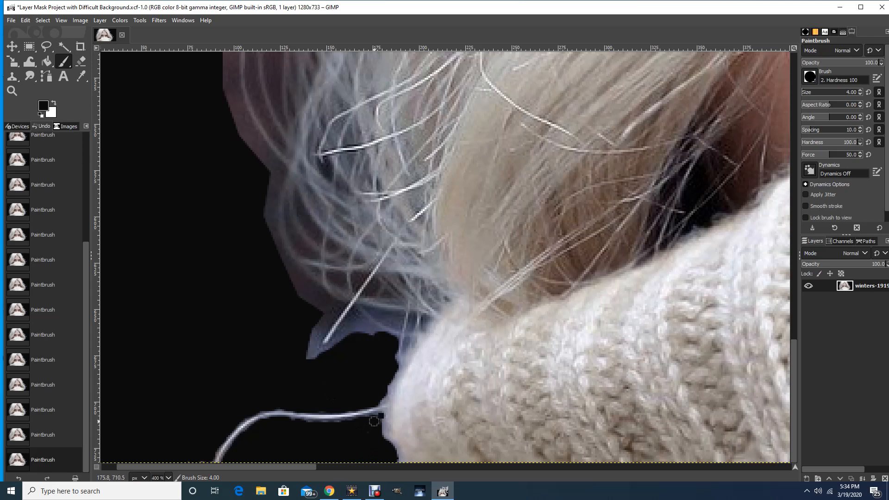
pyautogui.moveTo(359, 424)
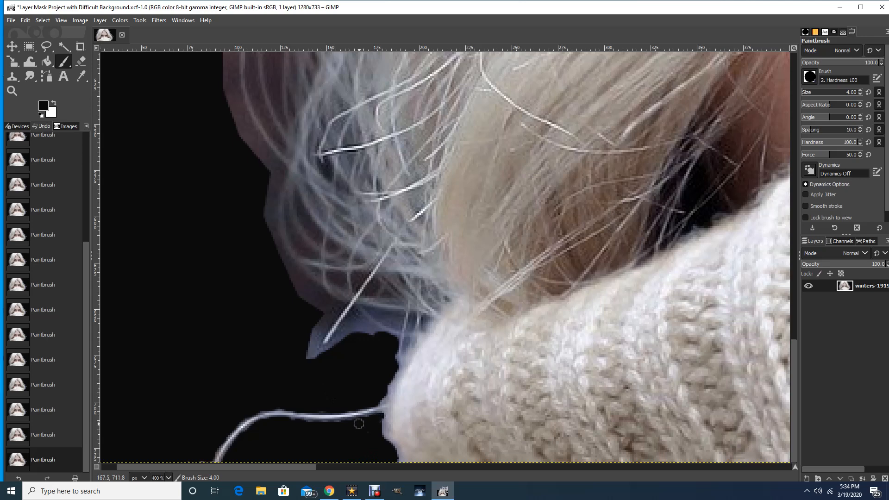
pyautogui.moveTo(321, 424)
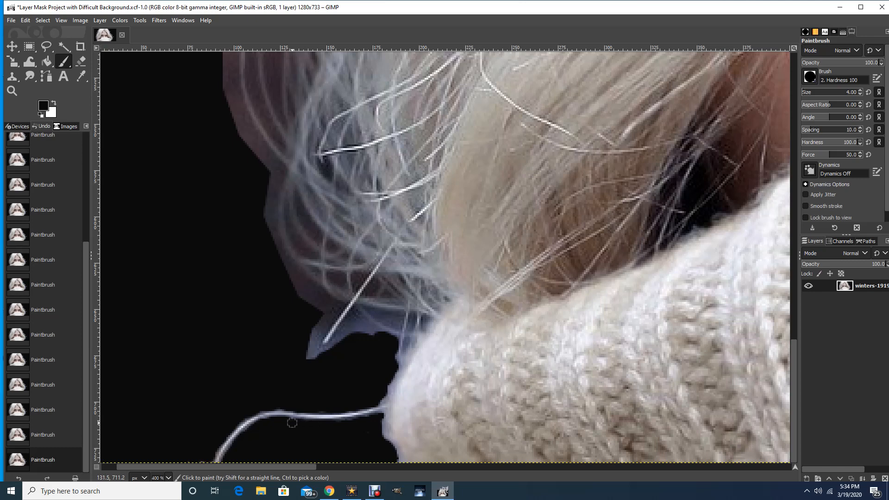
pyautogui.moveTo(309, 435)
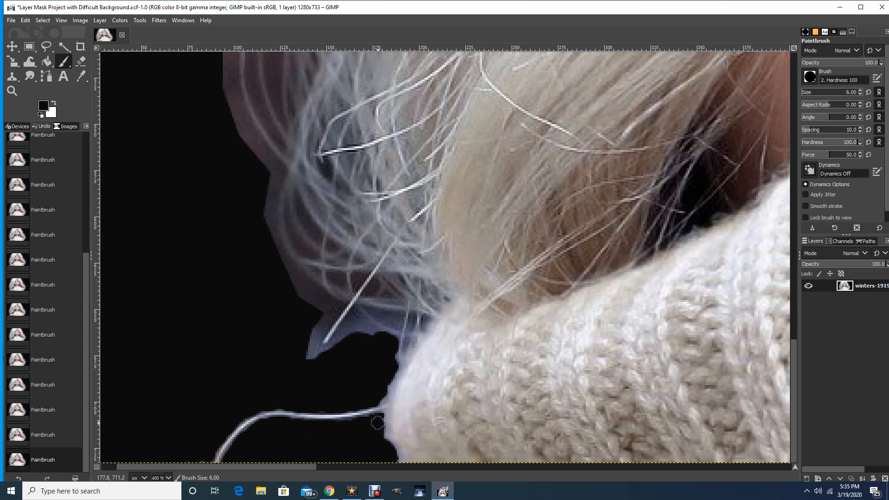
pyautogui.moveTo(375, 401)
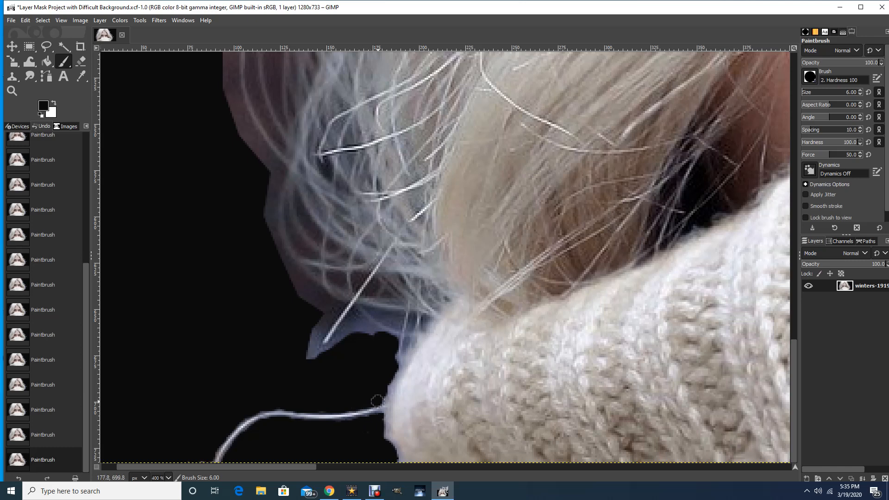
pyautogui.moveTo(382, 386)
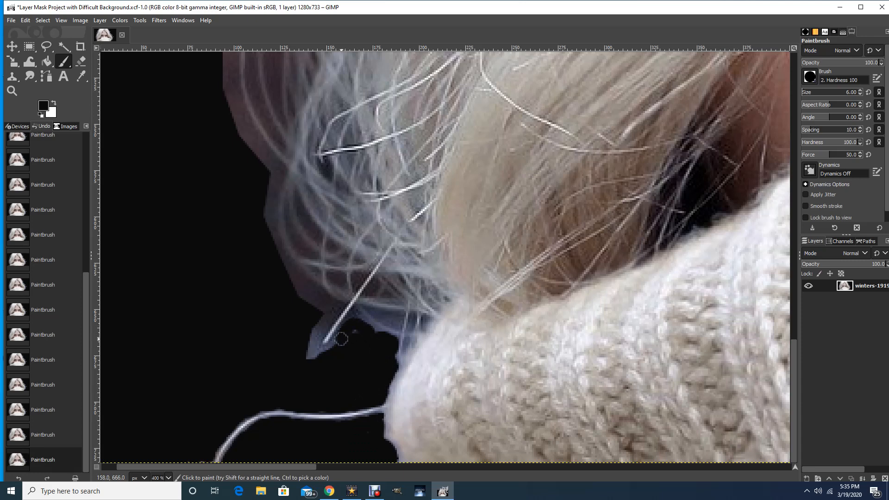
# - Paint black around the diagonal strand's tip with the size 6 brush
pyautogui.moveTo(342, 339); pyautogui.dragTo(315, 356)
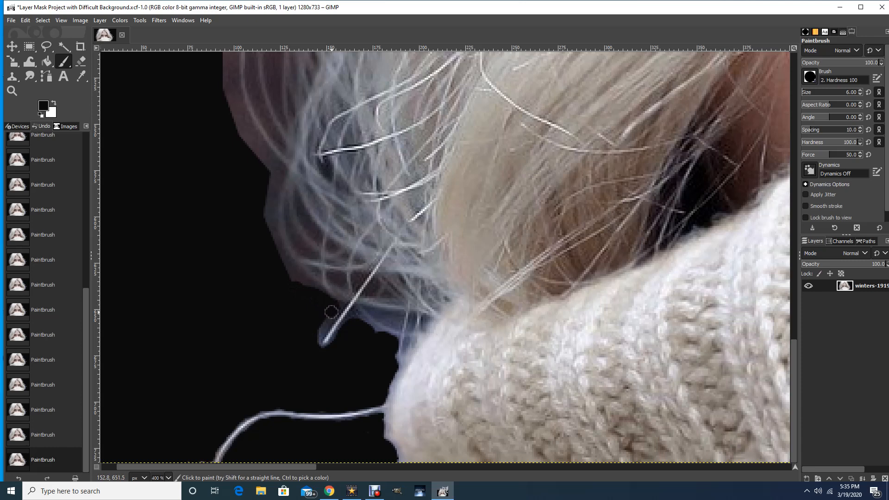
pyautogui.moveTo(330, 311); pyautogui.dragTo(316, 331)
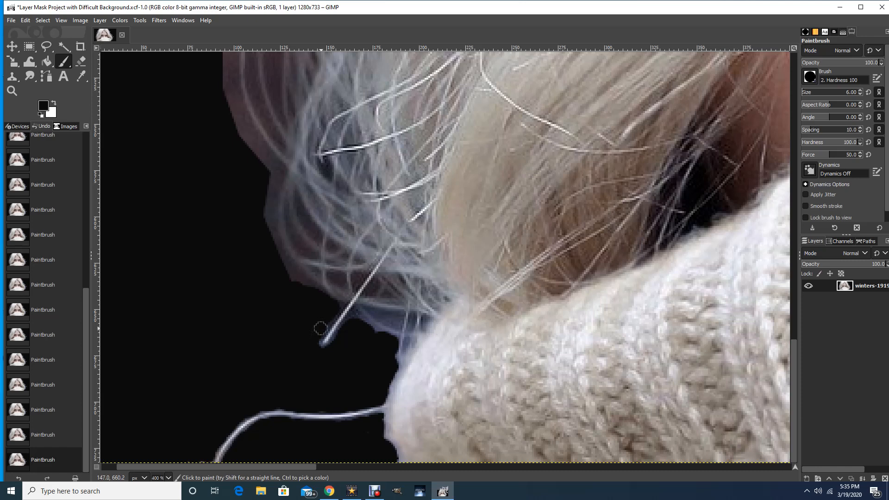
pyautogui.moveTo(316, 334)
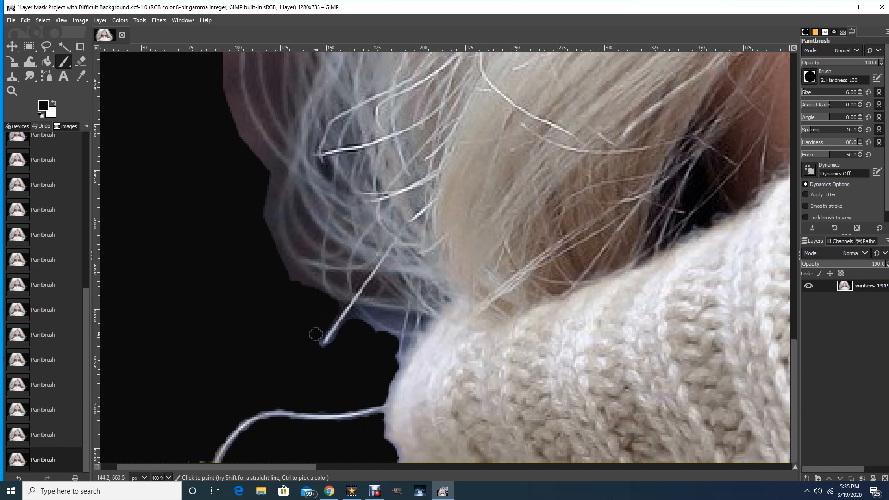
pyautogui.moveTo(329, 349)
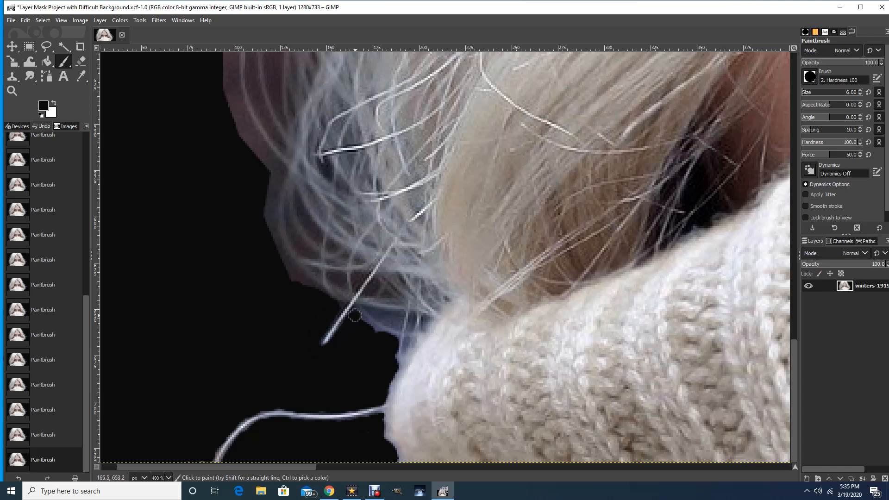
pyautogui.moveTo(374, 330)
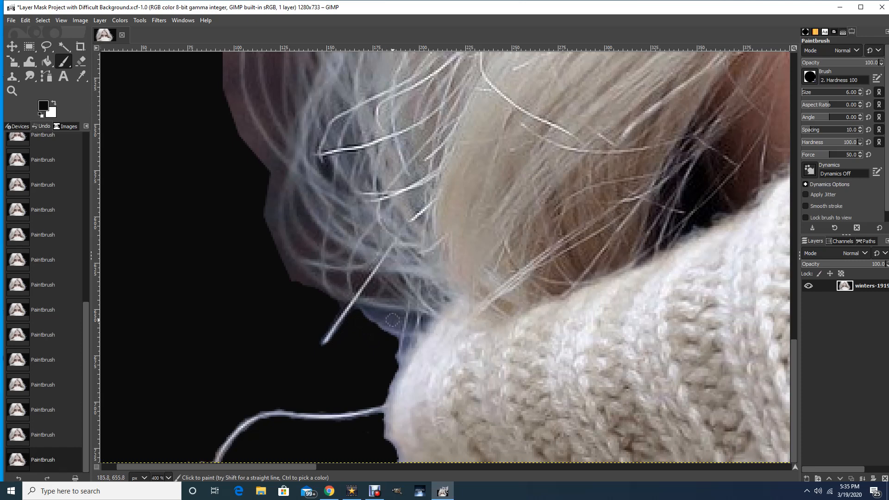
pyautogui.moveTo(384, 322)
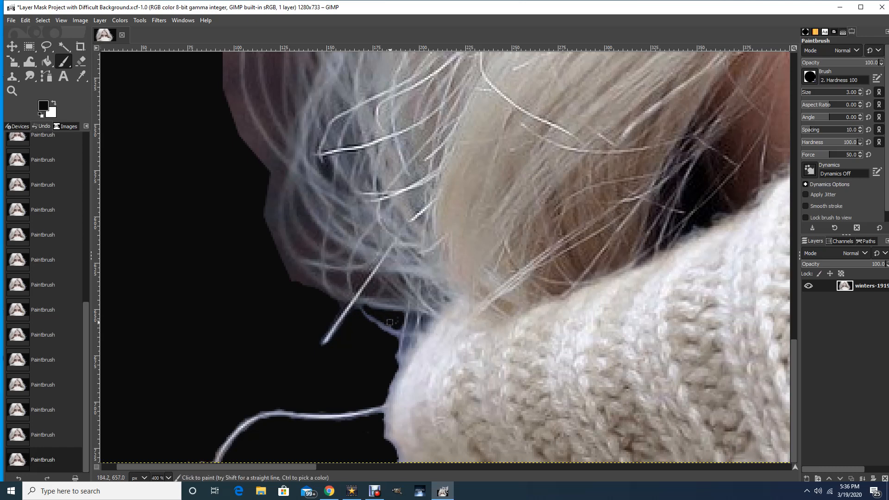
pyautogui.moveTo(395, 322)
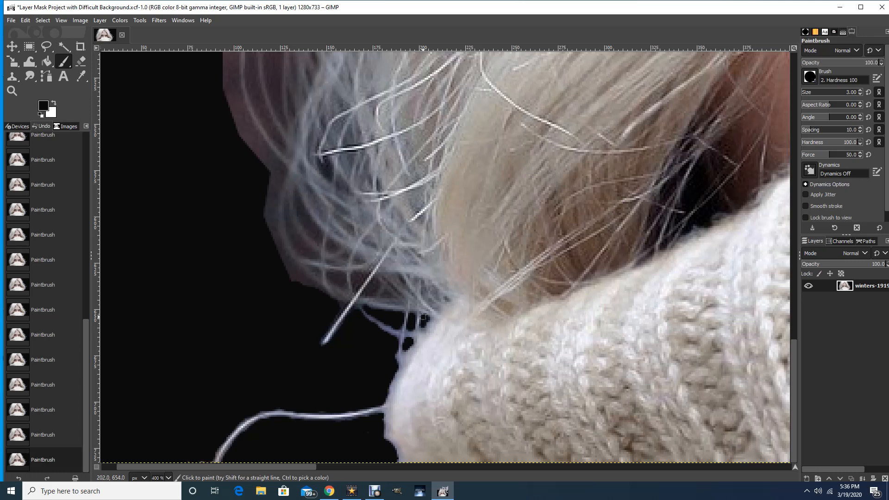
pyautogui.moveTo(422, 320)
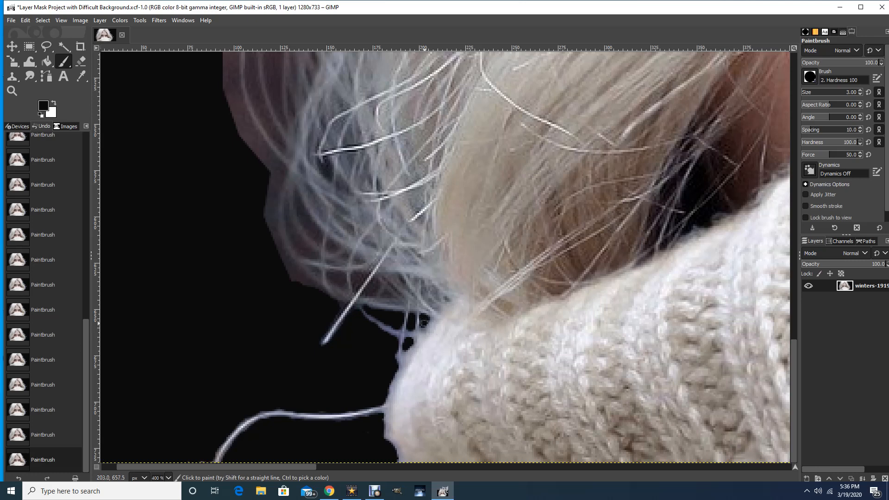